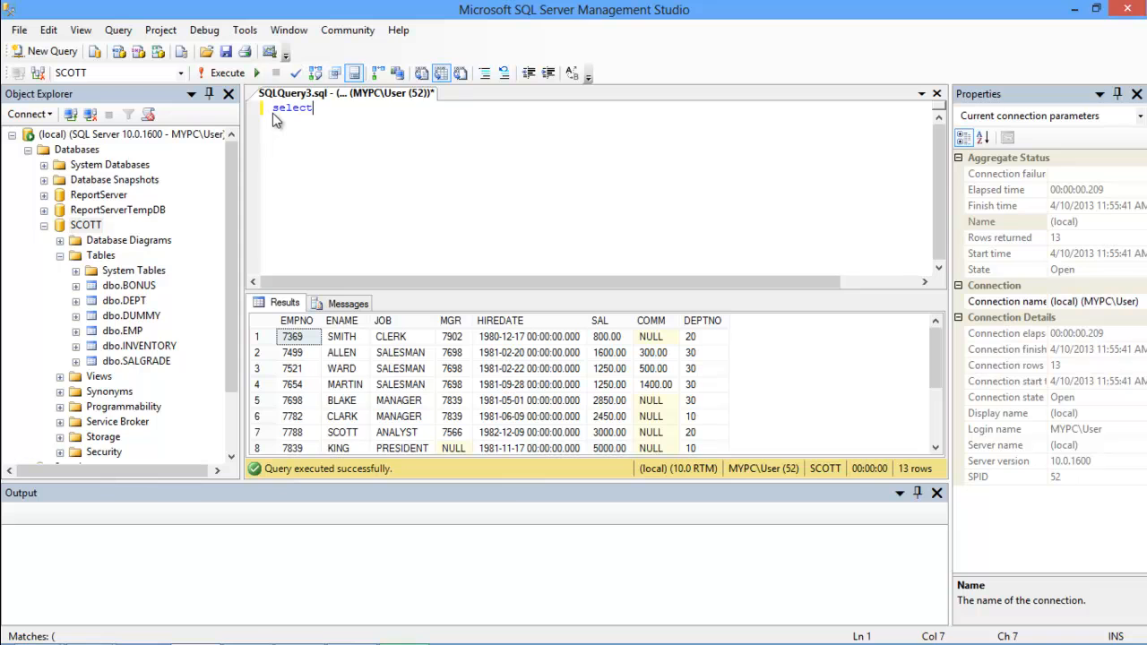
Step: Write 'select ename,SAL from EMP' and begin the where clause
text(ename,)
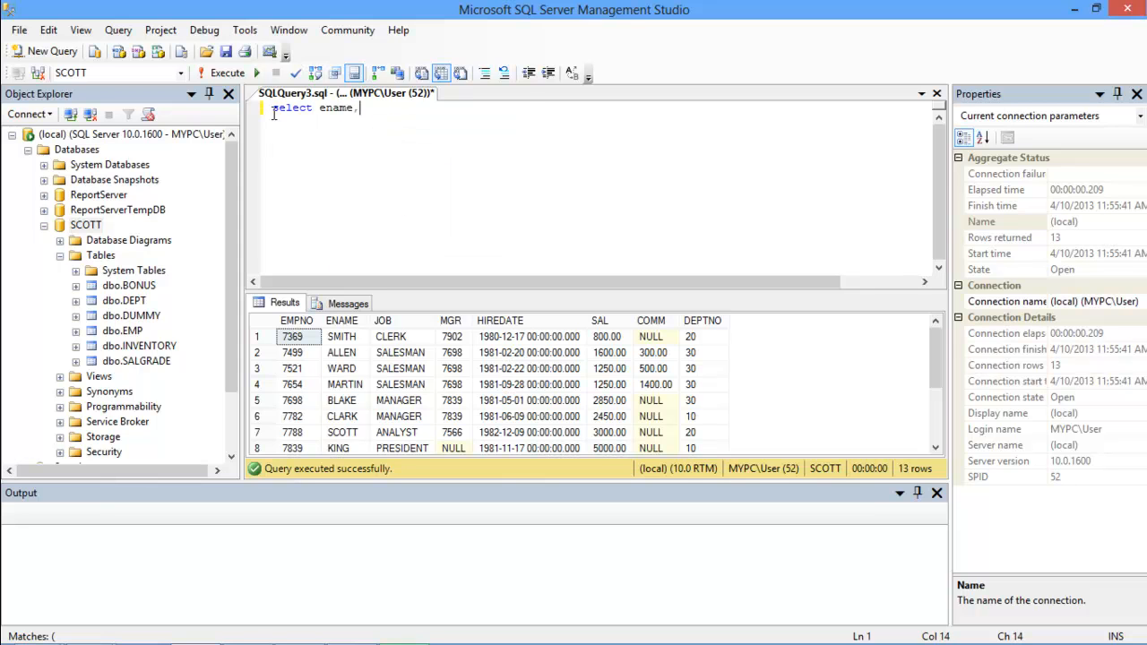
text(SALGRADE)
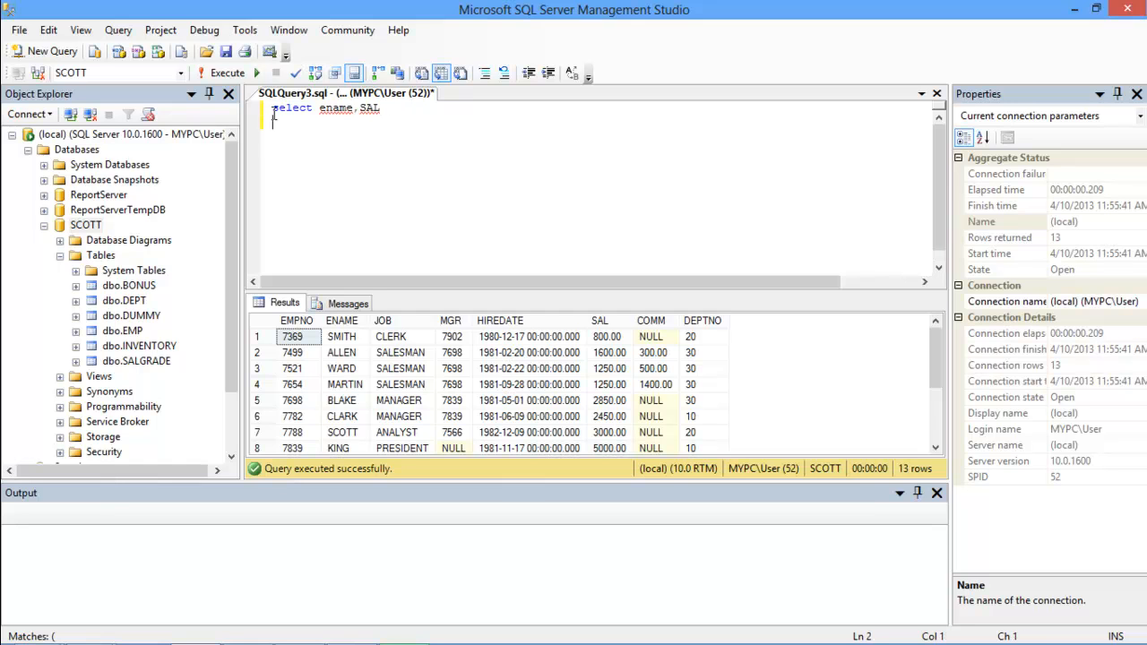
text(from)
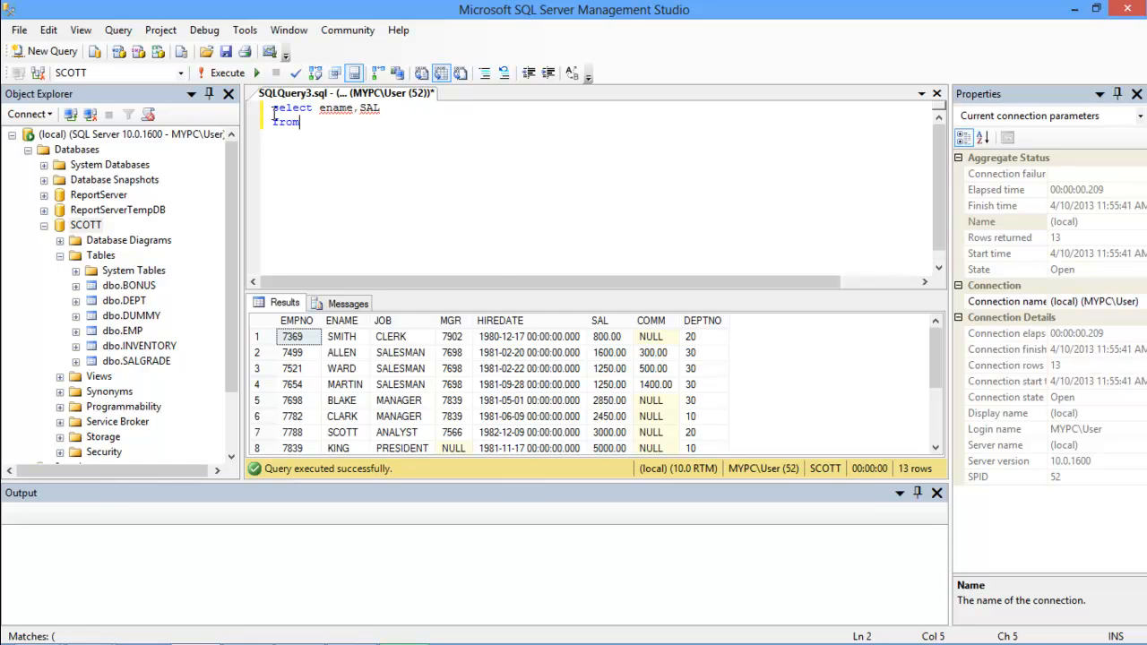
text(EMP)
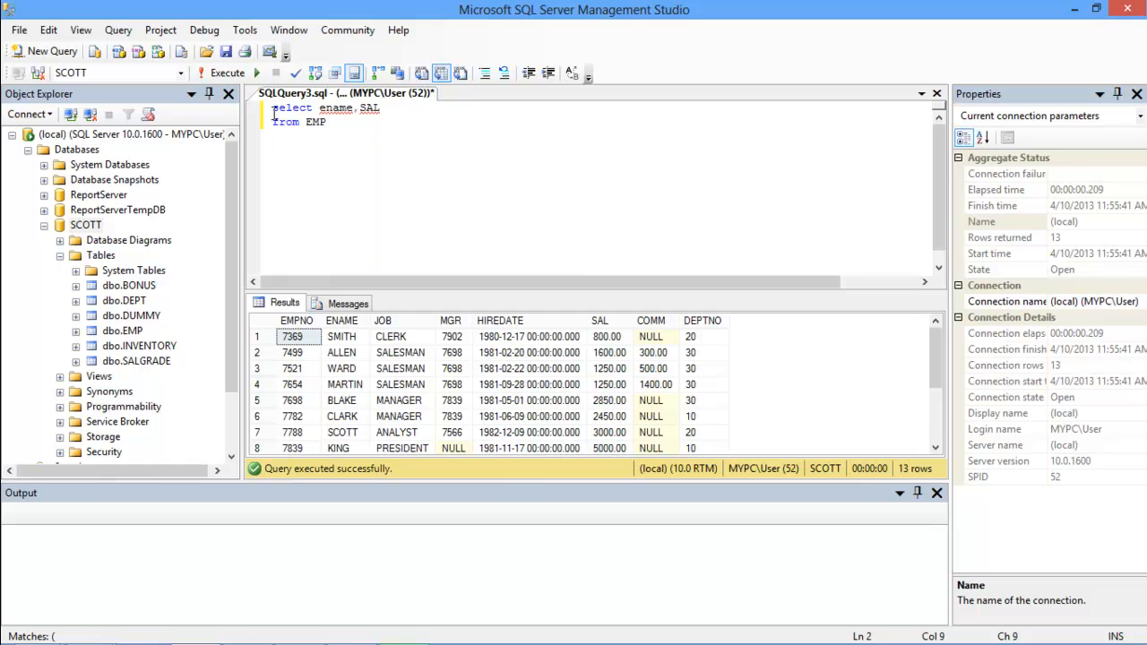
text(w)
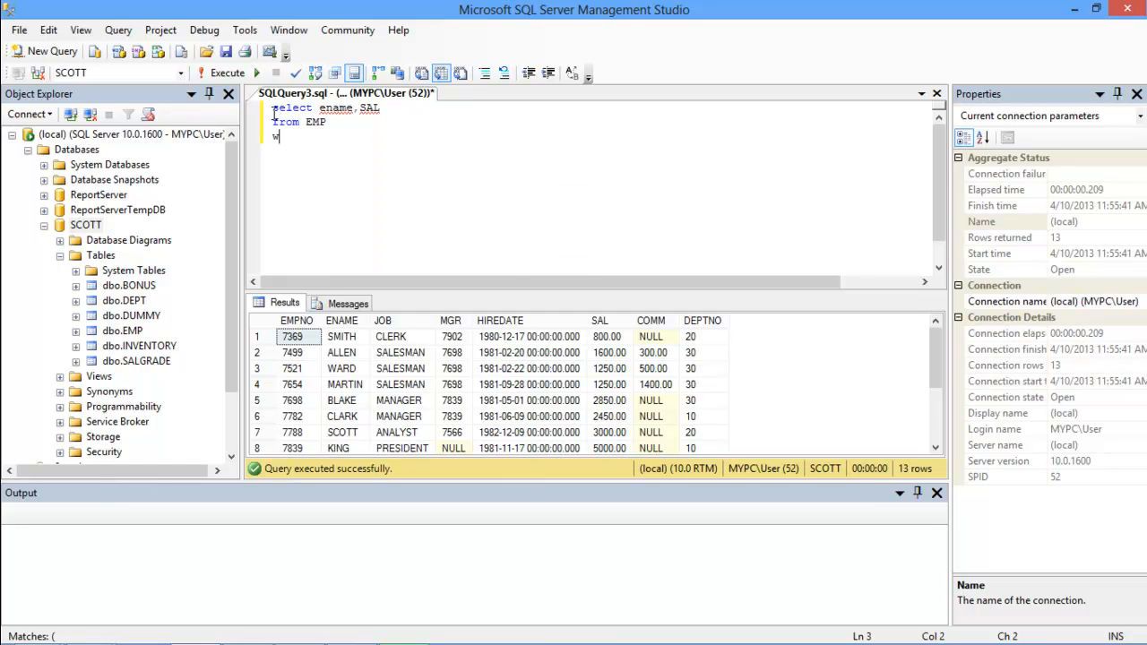
Step: Add 'where SAL >' with a subquery '(select SAL from EMP' beneath it
text(here SAL >)
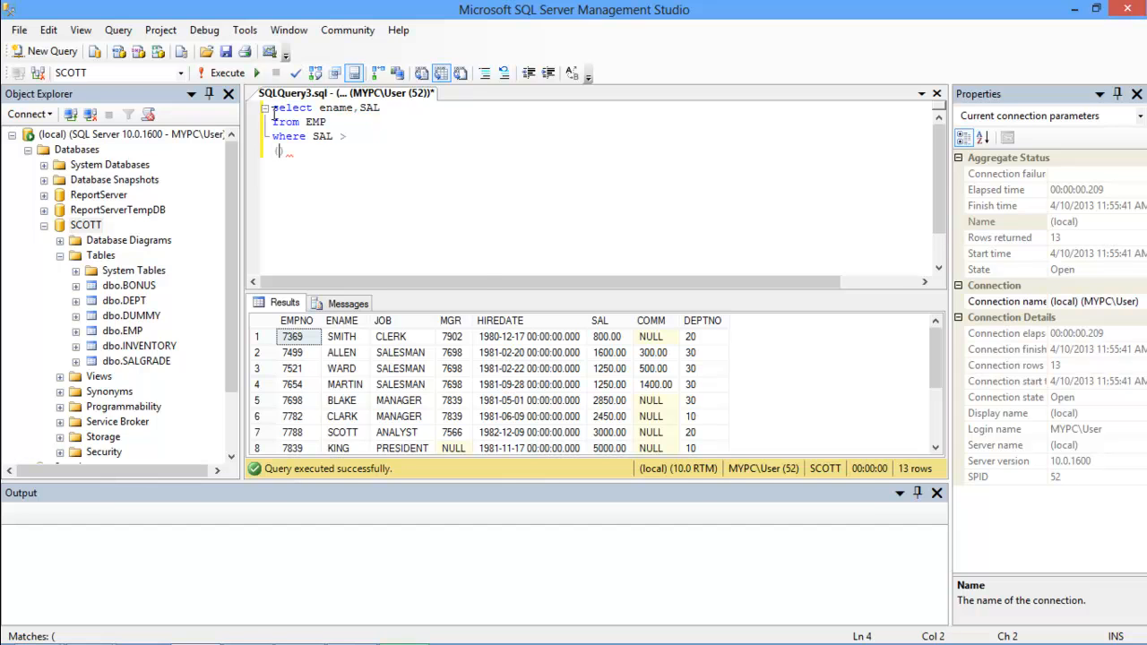
text((select s)
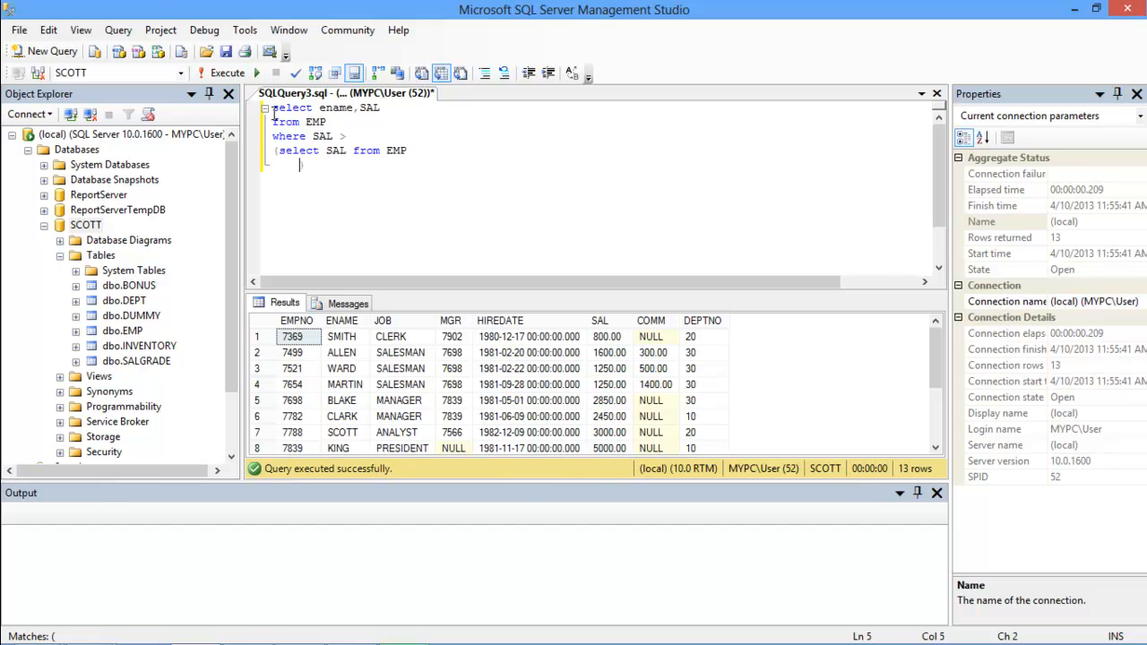
Step: Close the subquery with where ENAME='BLAKE') and execute, returning SCOTT, KING and FORD
text(where)
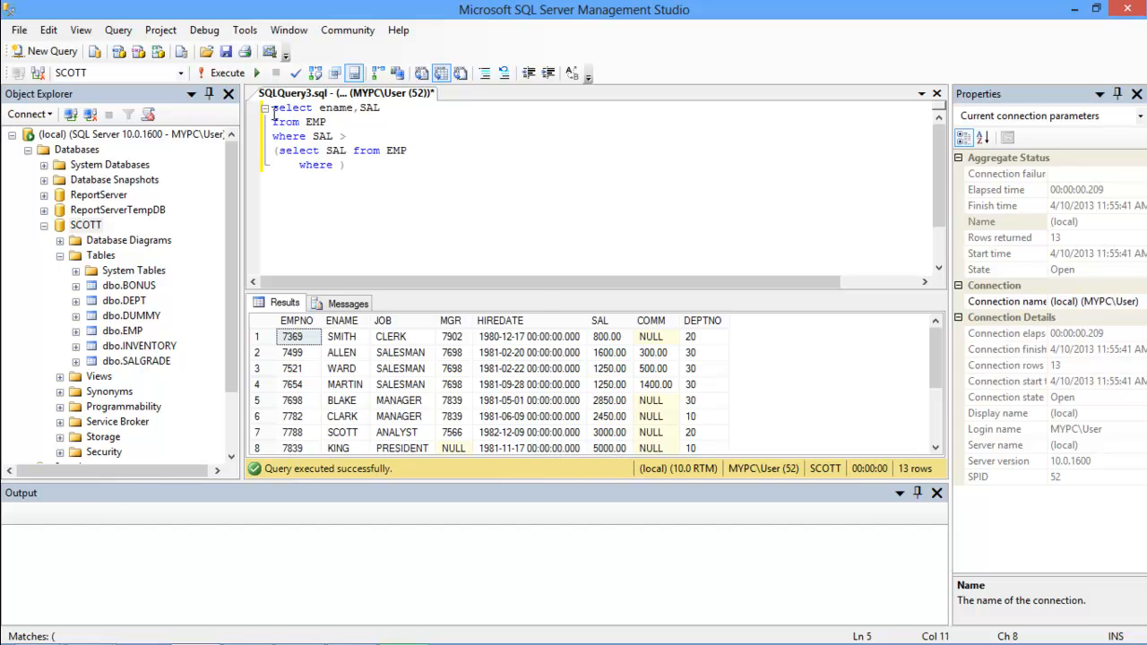
text(ENAME=)
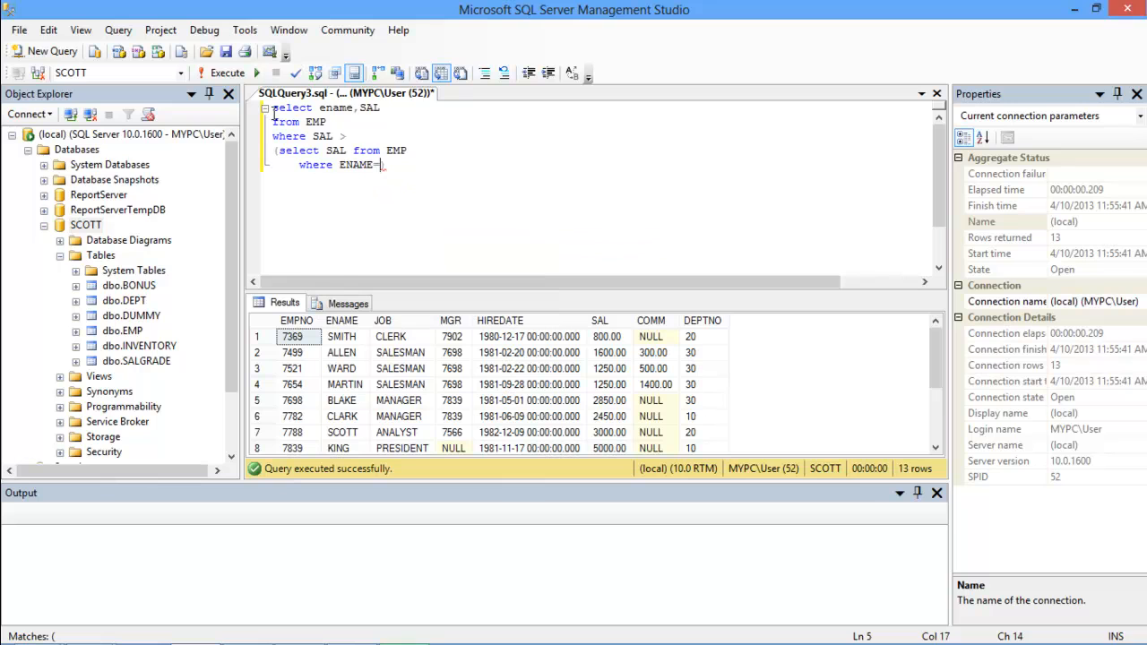
text(''))
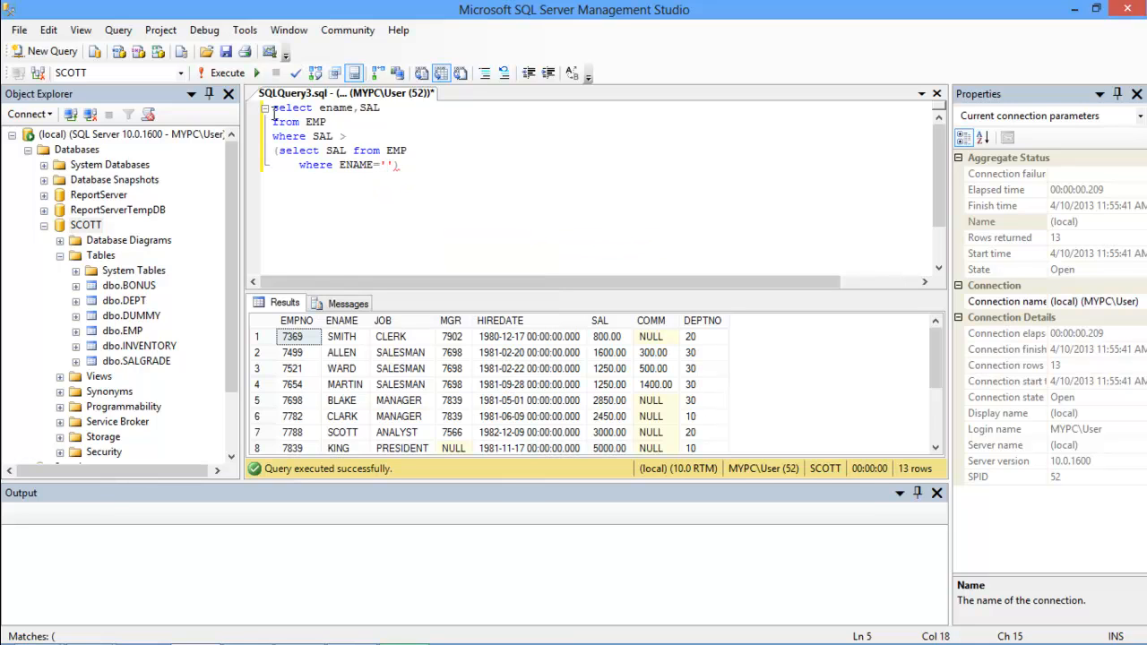
text(BL)
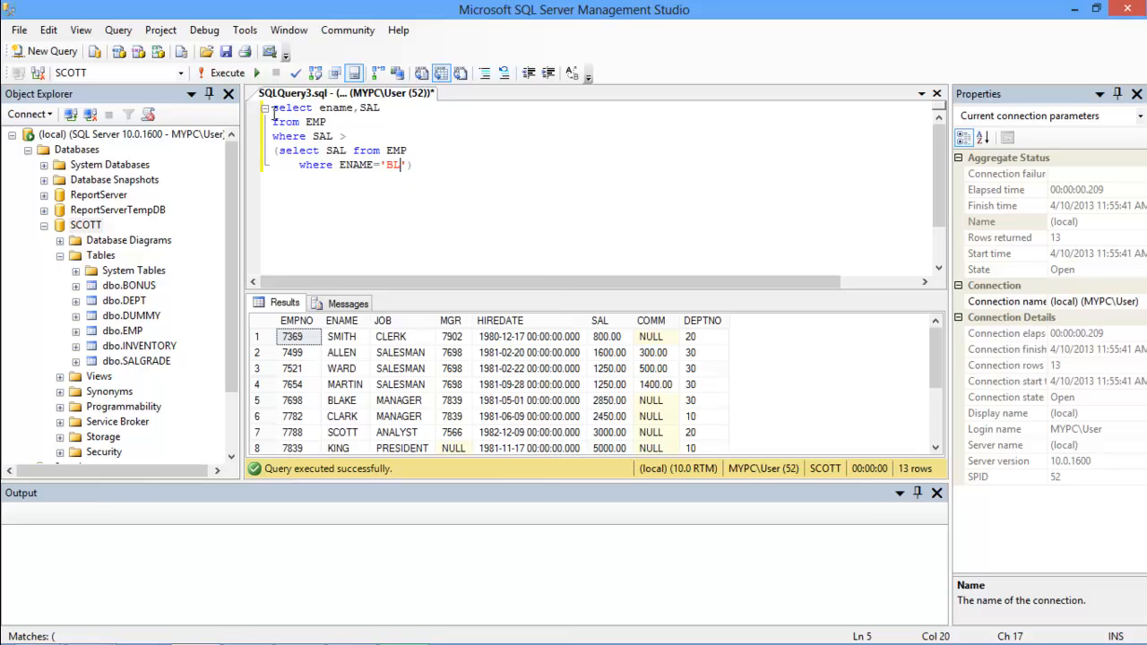
text(AKE)
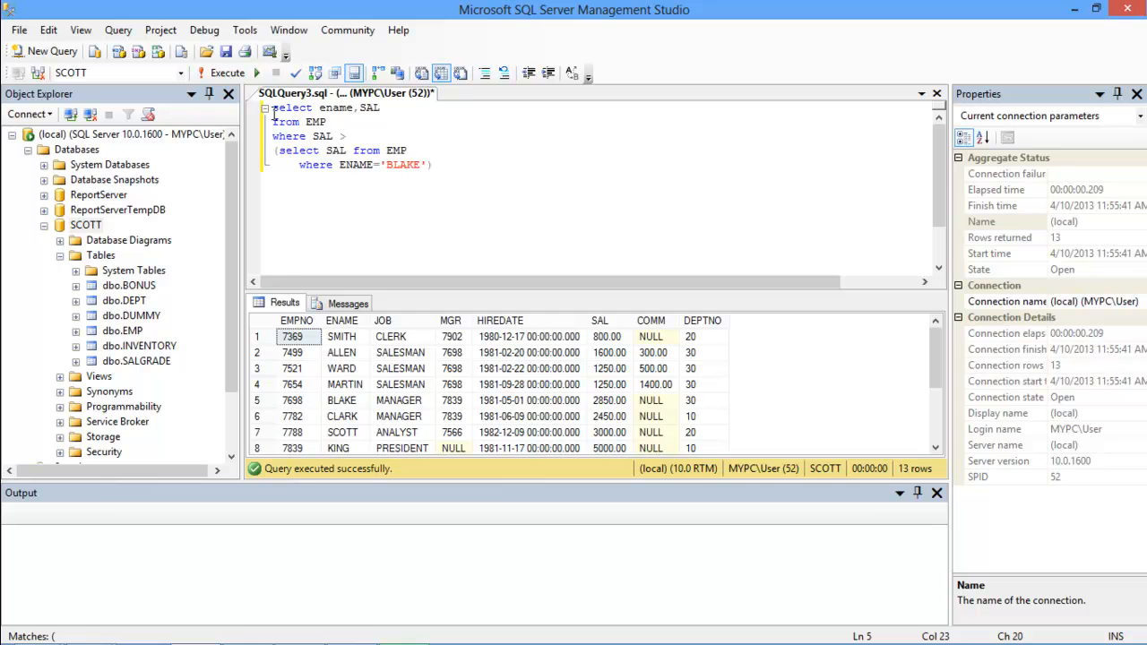
click(226, 71)
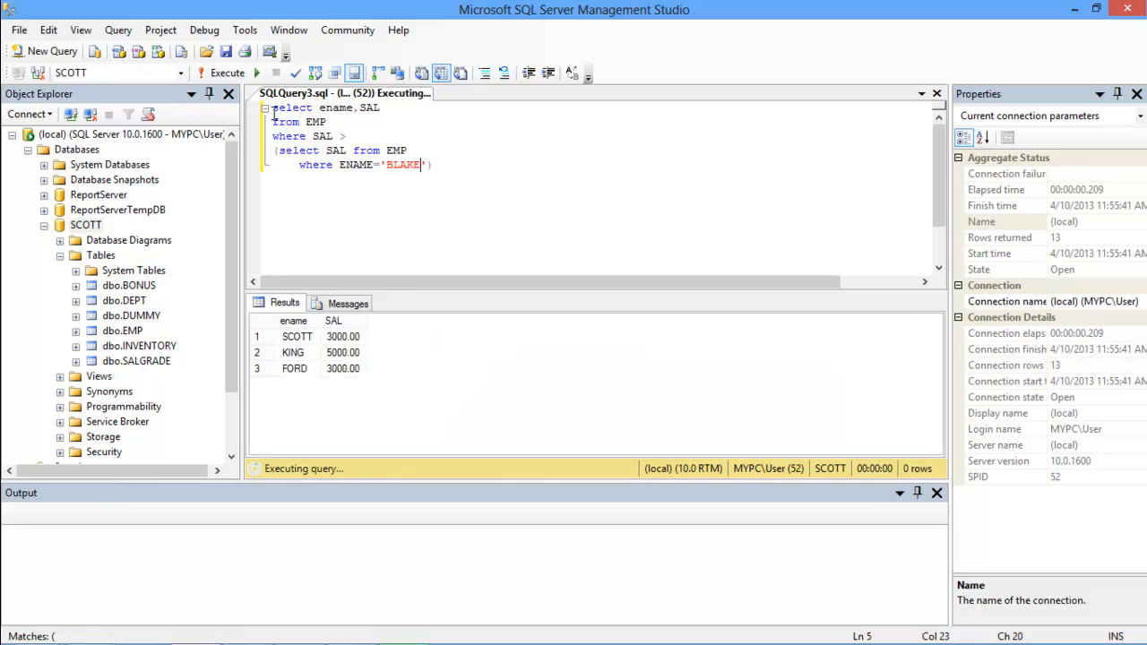